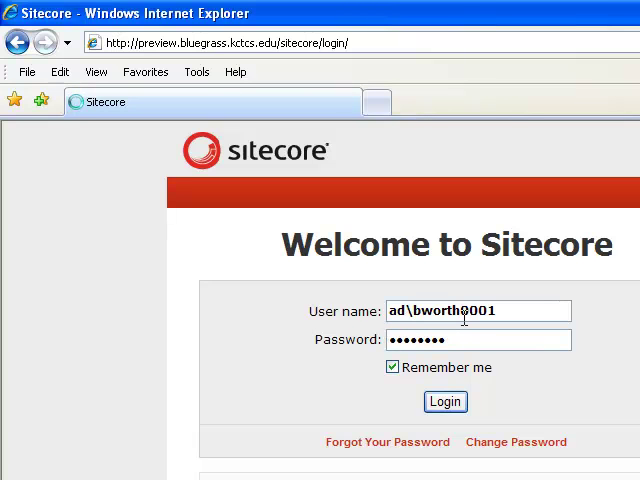
mouse_move(456, 340)
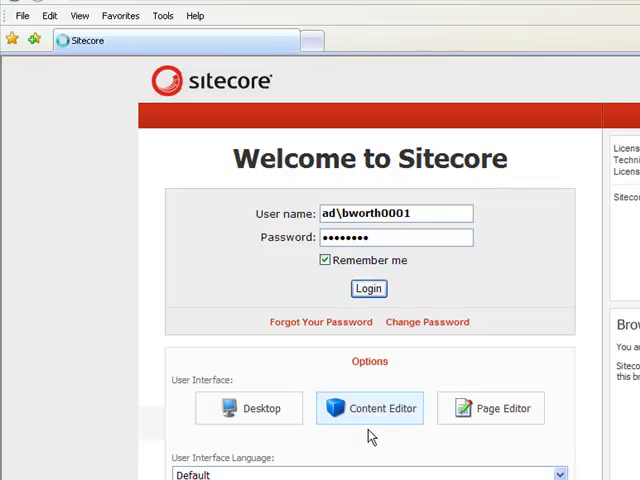
Sign in to the Content Editor and expand Content > Bluegrass Home > Academics.
left_click(368, 288)
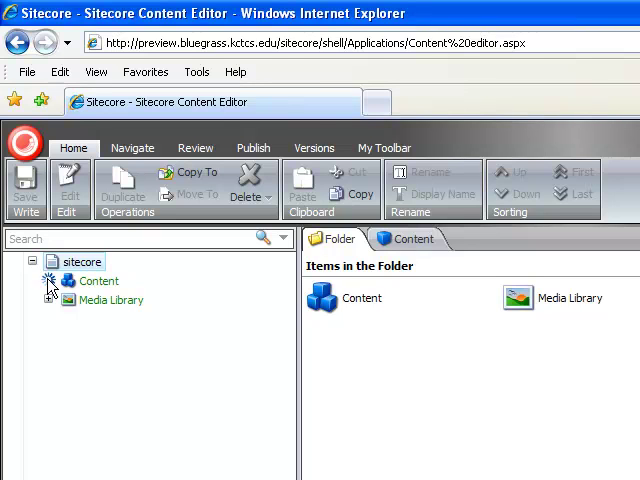
left_click(50, 280)
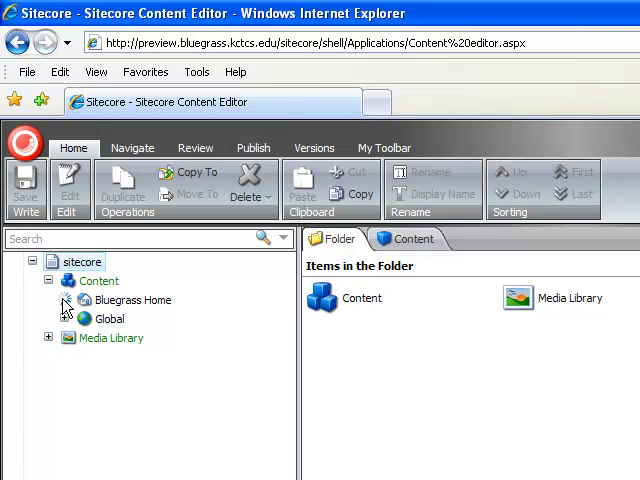
left_click(64, 300)
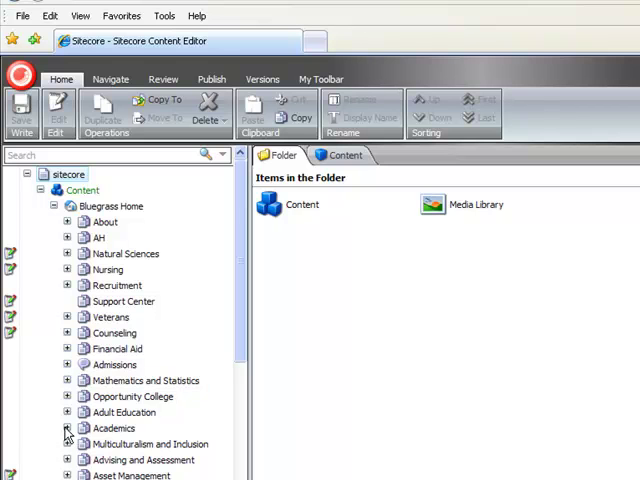
left_click(68, 428)
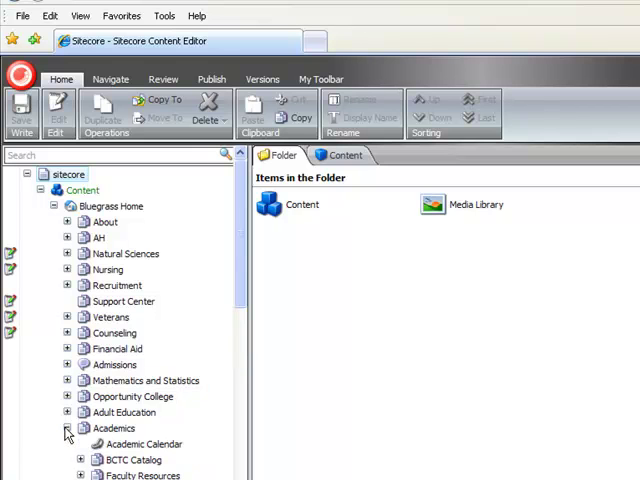
Expand Distance Learning's Student Resources and open the Hybrid Classes item.
scroll("down", 3)
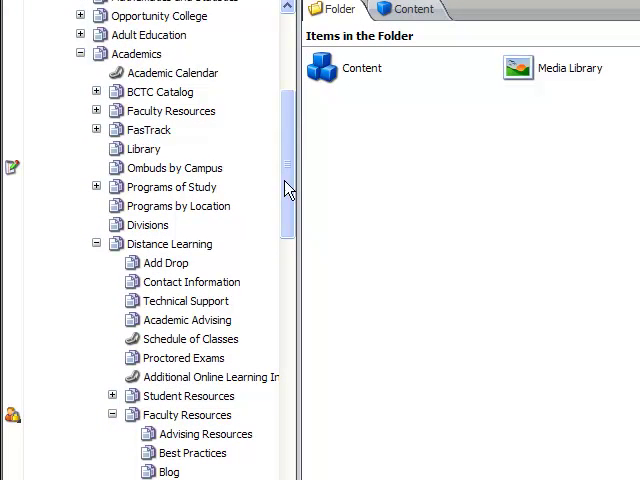
scroll("down", 3)
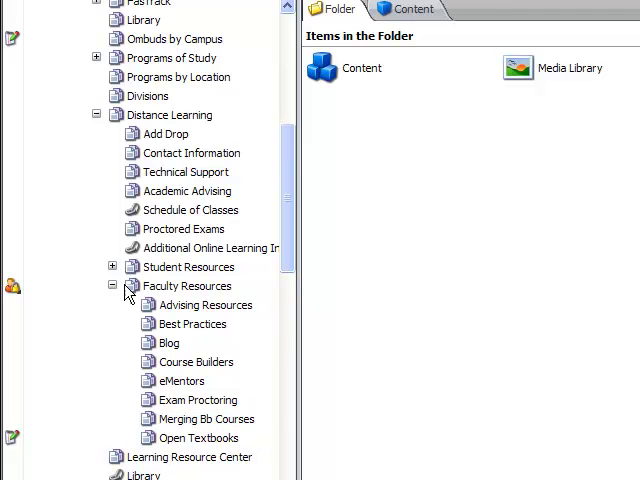
left_click(112, 268)
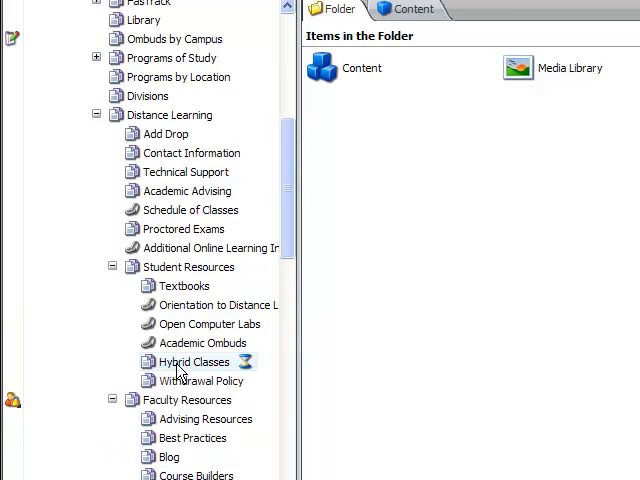
left_click(192, 360)
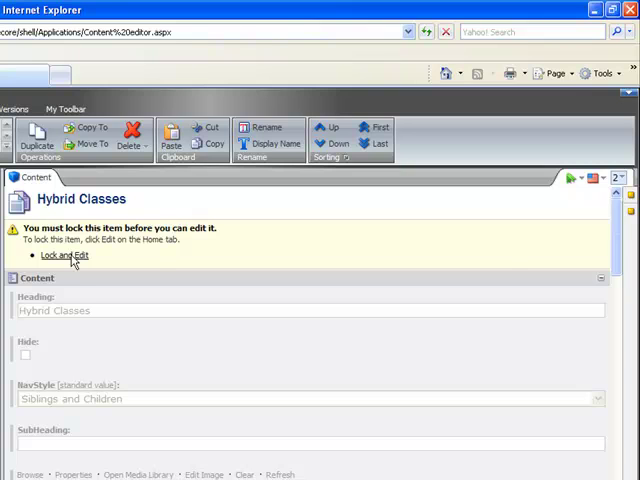
Lock the Hybrid Classes item so its fields become editable.
left_click(72, 256)
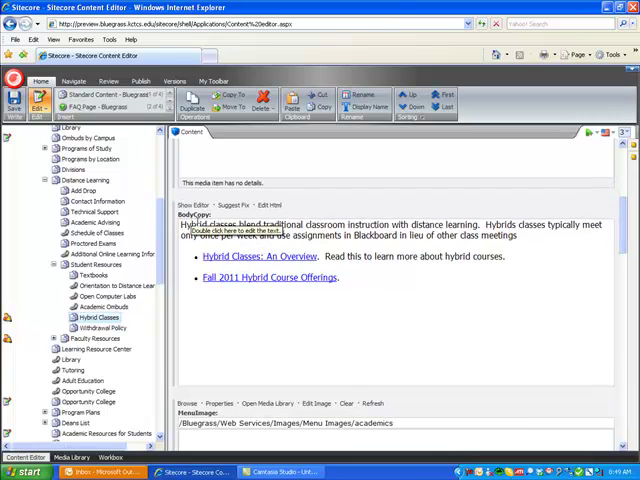
mouse_move(424, 312)
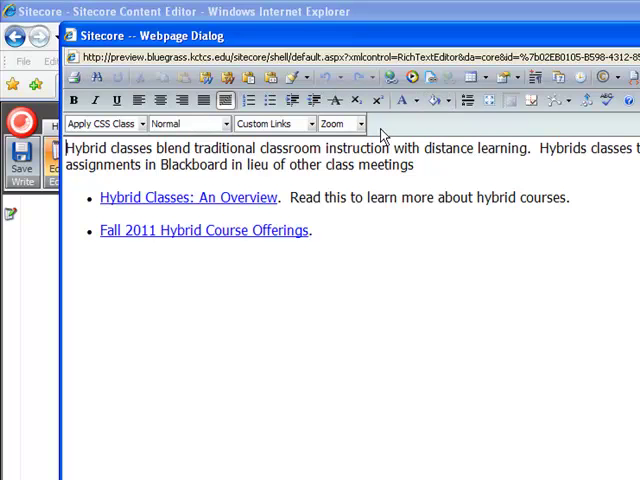
mouse_move(432, 76)
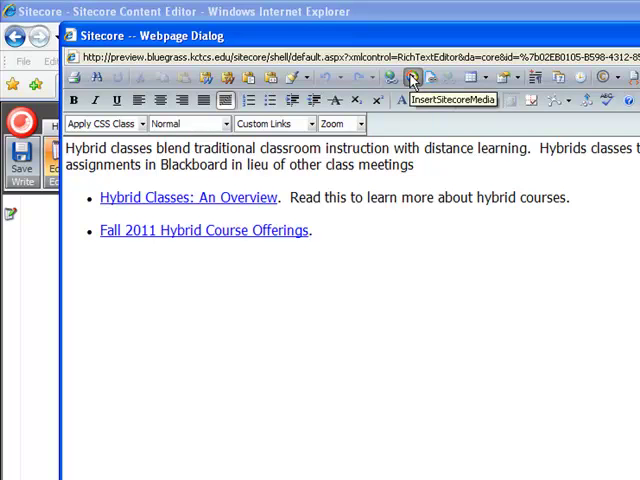
mouse_move(220, 80)
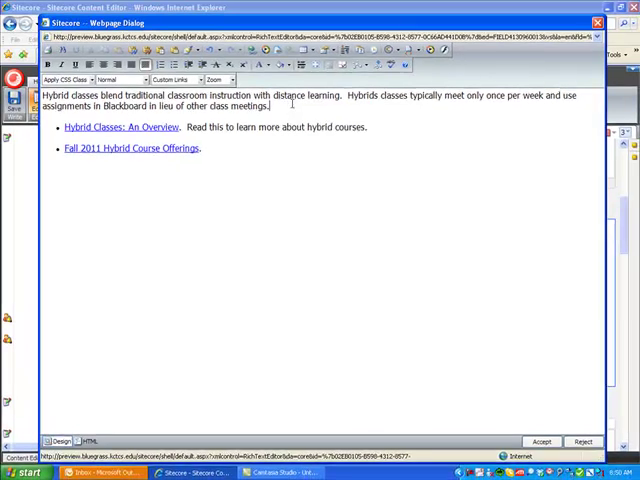
mouse_move(316, 238)
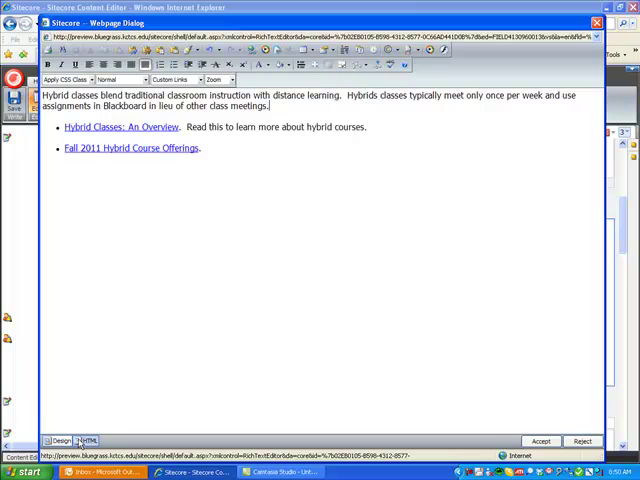
Bring up the rich text editor for the Hybrid Classes body text.
left_click(90, 440)
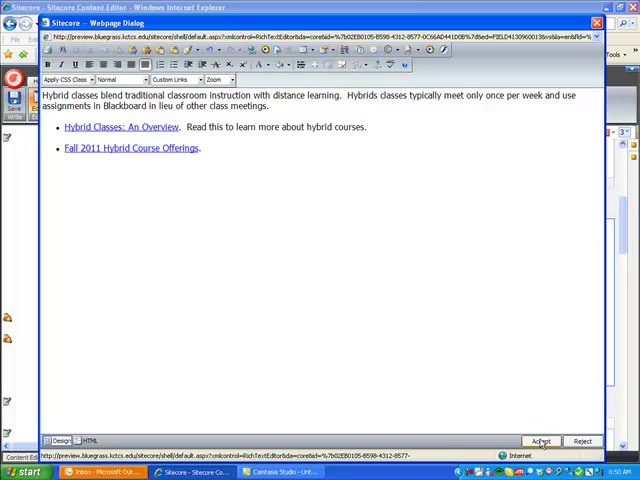
Accept the body-text changes and submit Hybrid Classes into the Marketing Review workflow with a comment.
left_click(540, 440)
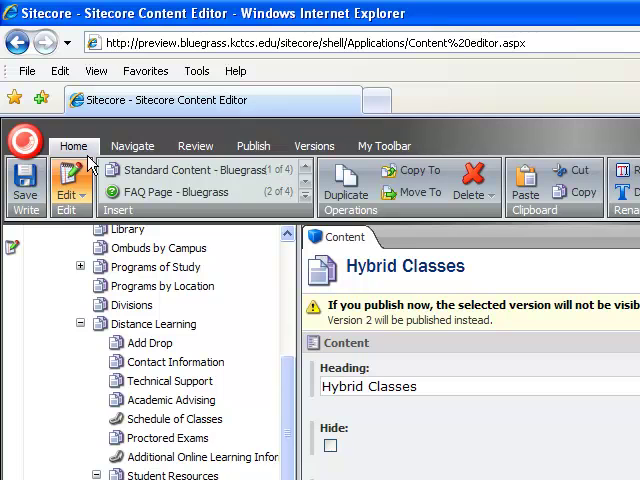
mouse_move(196, 146)
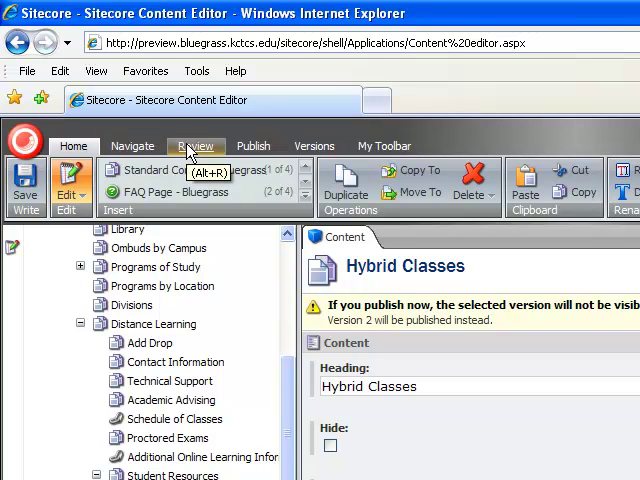
left_click(196, 146)
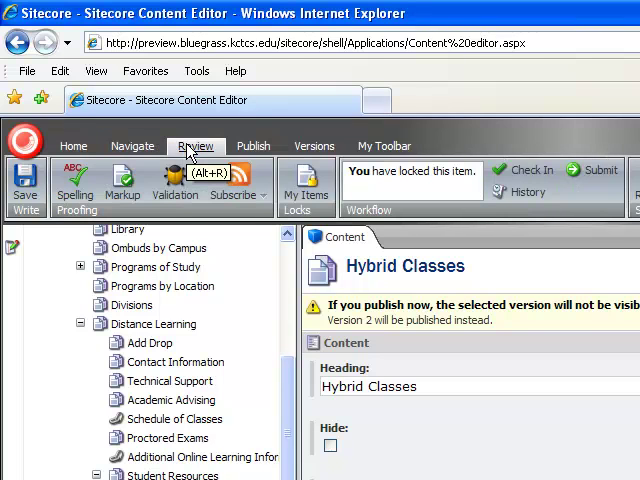
mouse_move(596, 170)
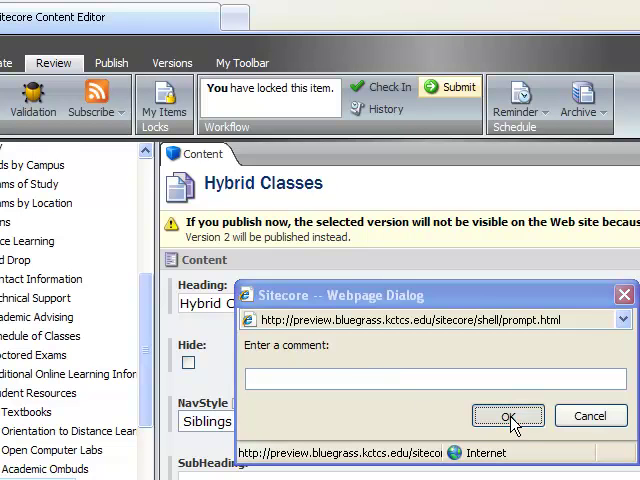
left_click(508, 416)
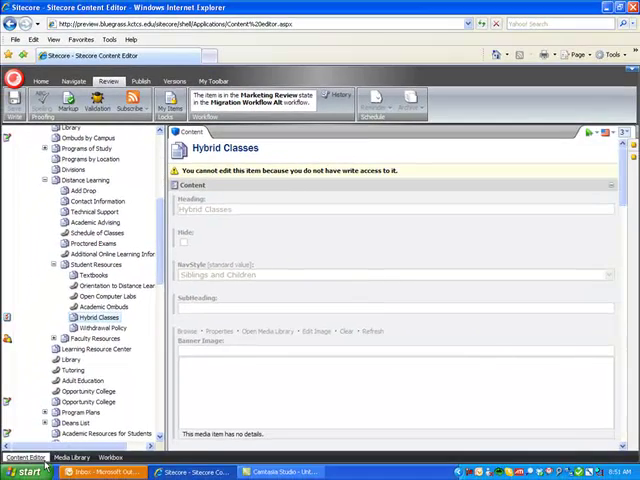
Switch to Firefox and go to the ITES Help sign-in page.
left_click(28, 472)
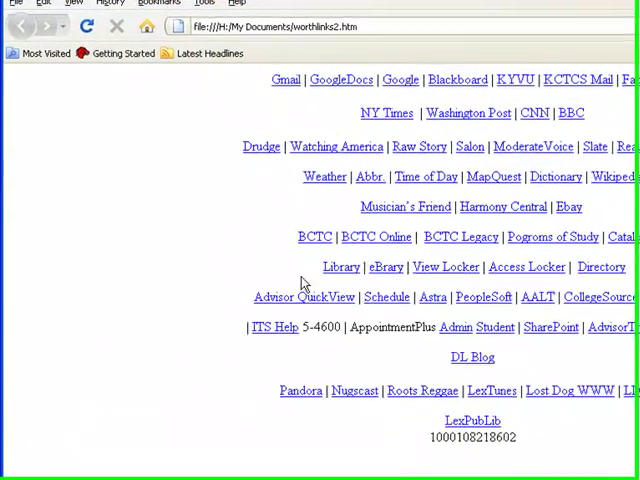
left_click(276, 326)
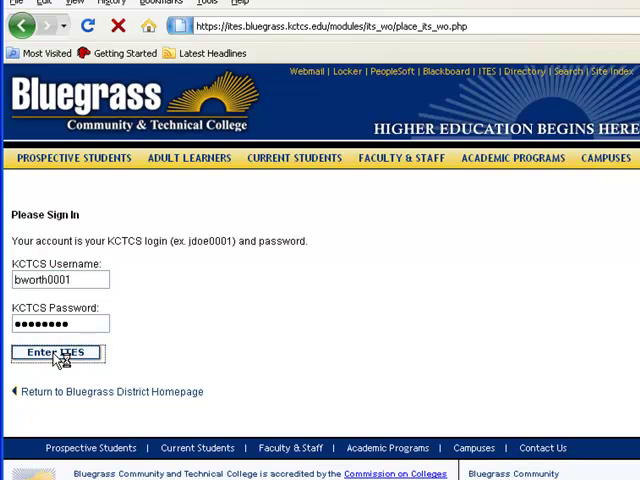
Sign in and set the assistance type to Website / Sitecore Workflow Review.
left_click(56, 352)
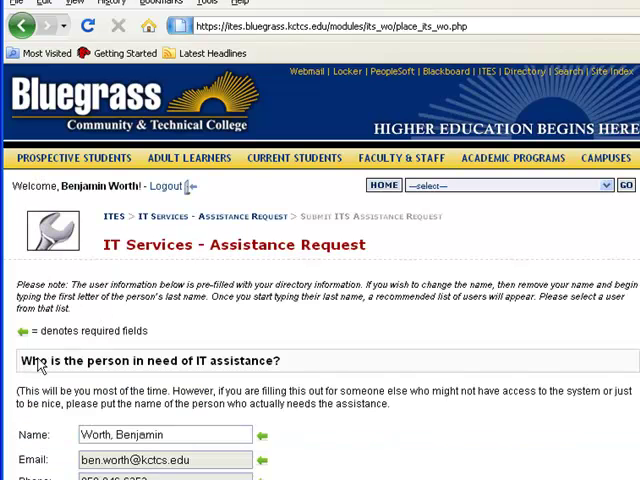
scroll("down", 3)
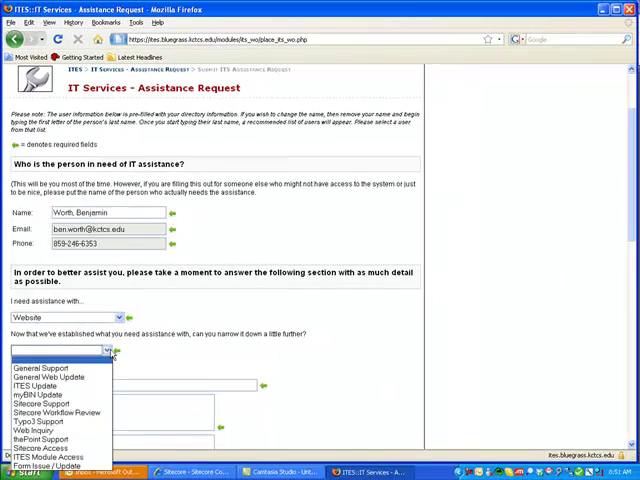
left_click(72, 412)
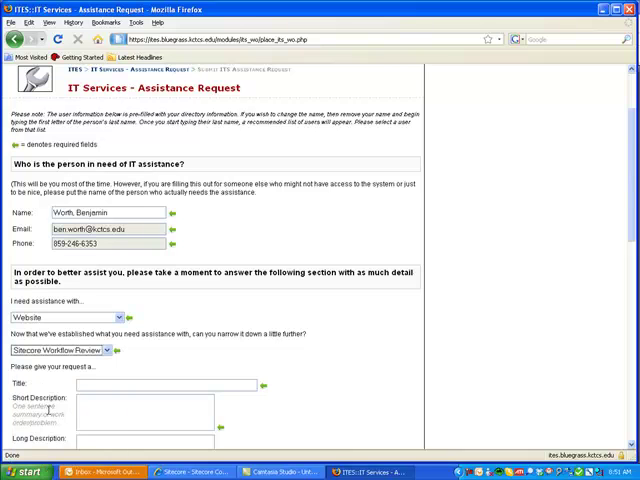
scroll("down", 3)
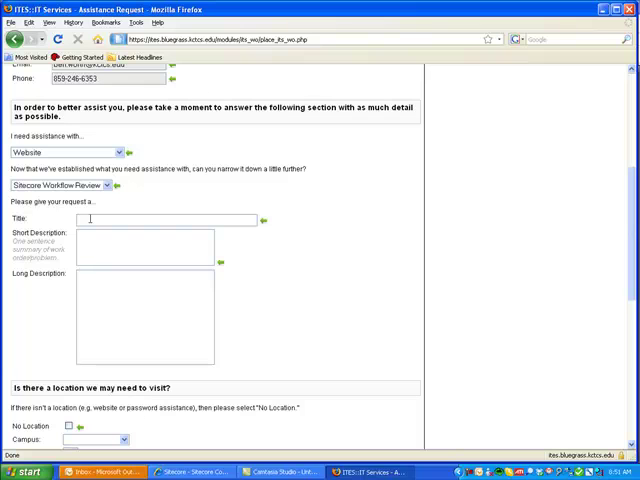
Title the request 'content published' with short description Academics/DistanceLearning/Student Resources/Hybrids.
type("content pa")
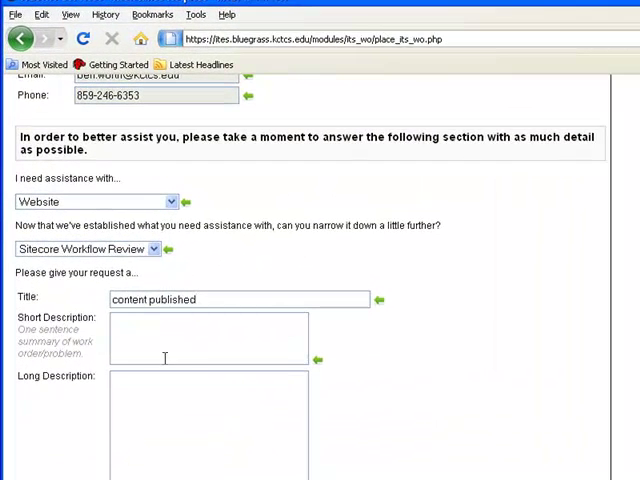
type("Academi")
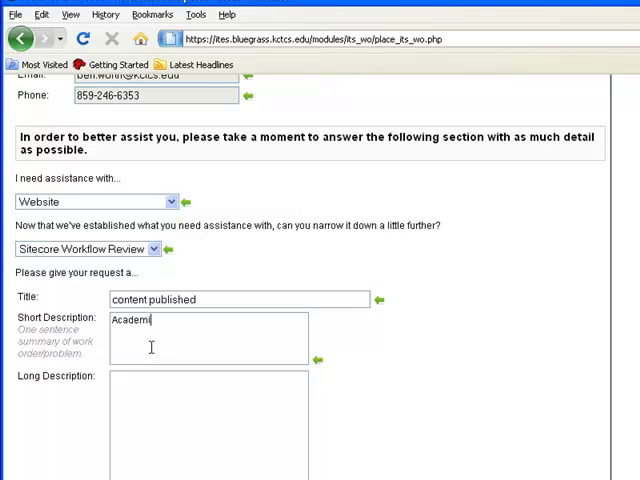
type("cs/")
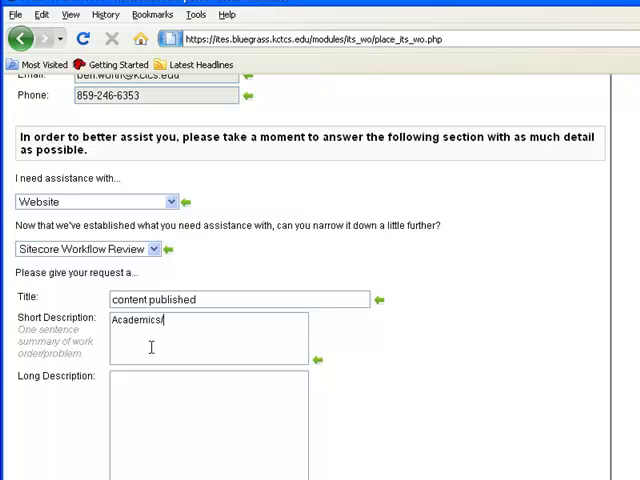
type("/DistanceLearning/Studen")
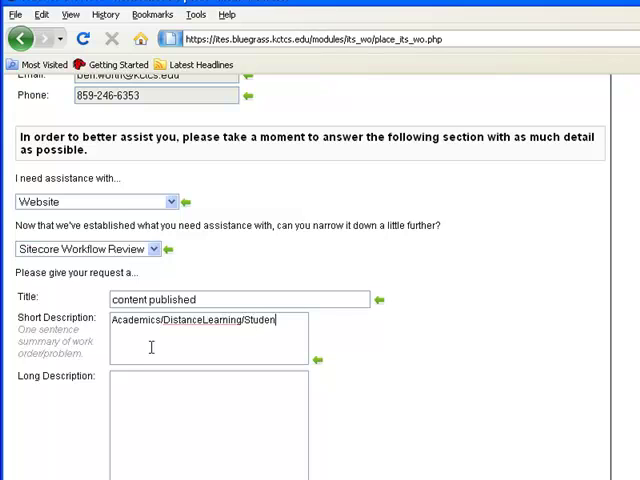
type("Resource")
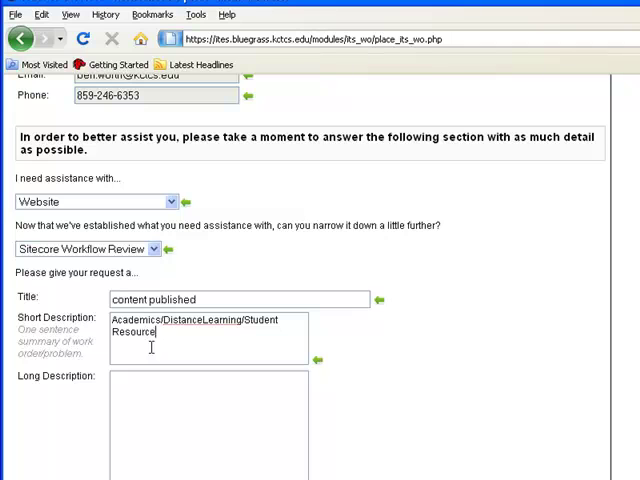
type("s/")
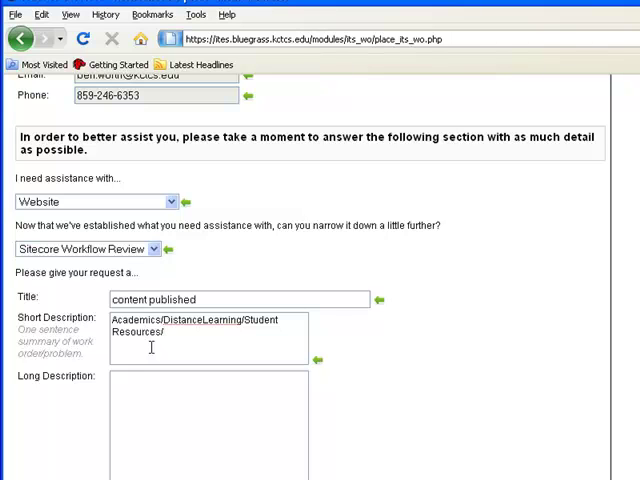
type("Hybrids")
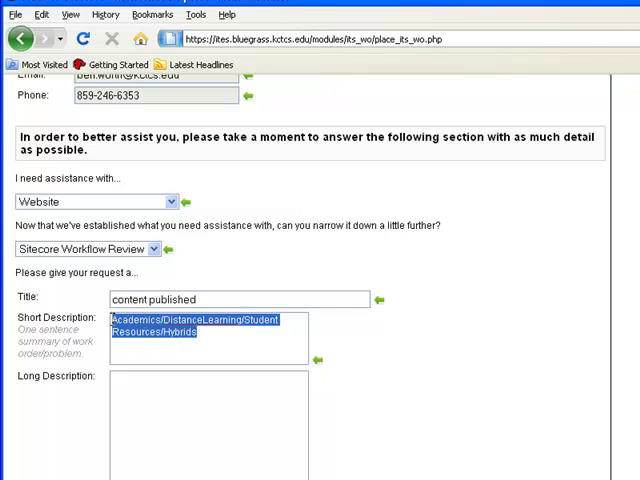
Copy the path into Long Description and set the completion date to 02/02/2011.
left_click(200, 430)
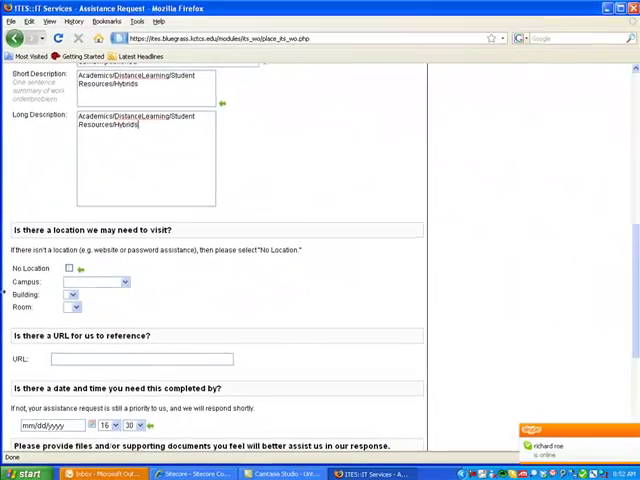
left_click(70, 268)
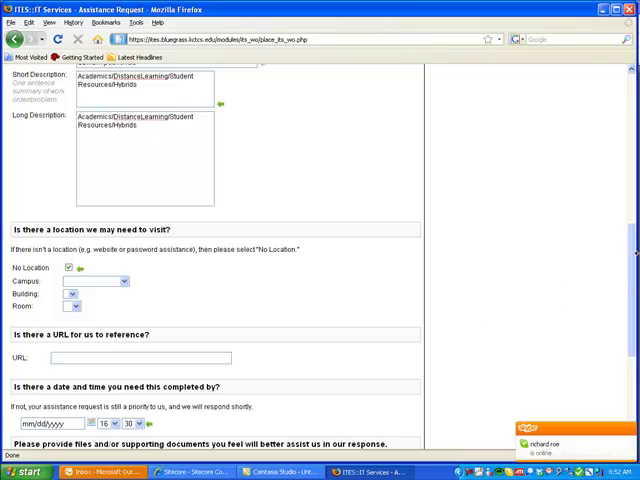
scroll("down", 3)
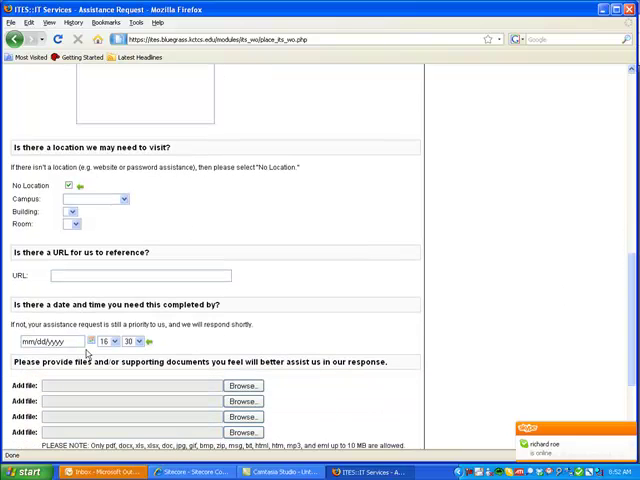
left_click(92, 340)
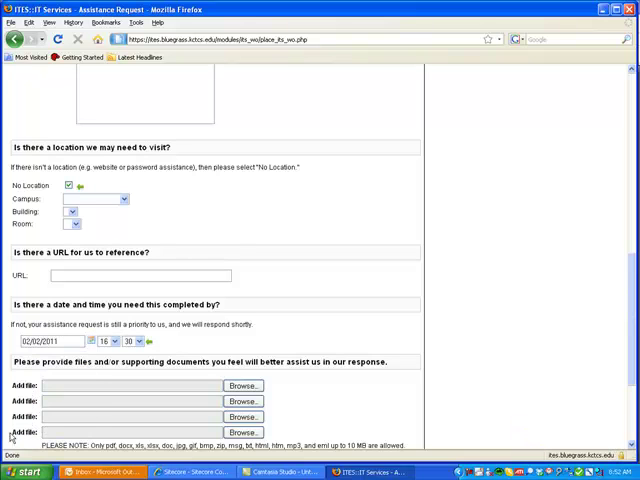
Submit the assistance request and return to the Sitecore Content Editor window.
scroll("down", 3)
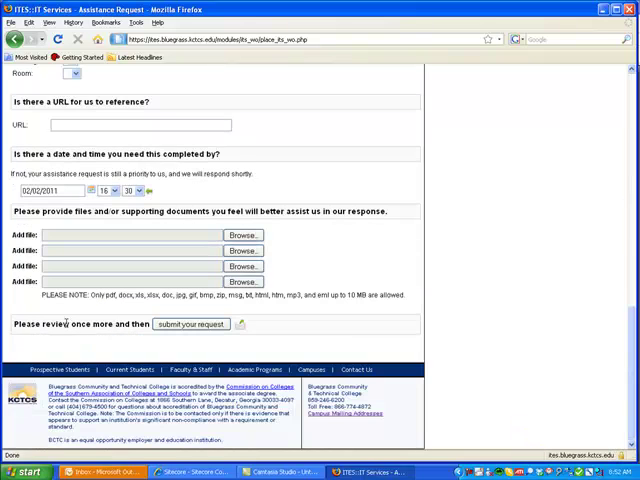
left_click(190, 324)
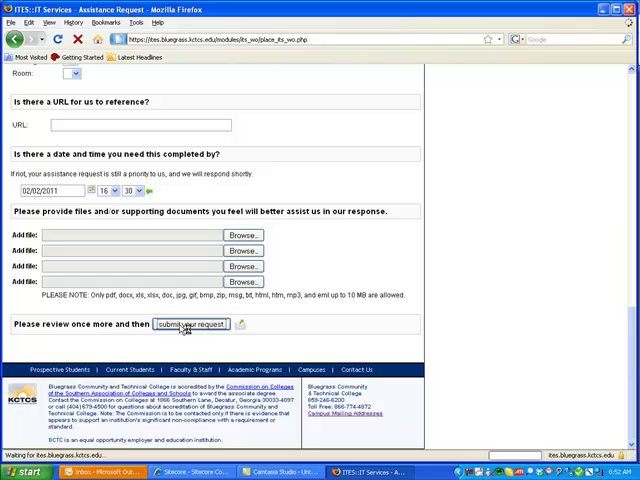
left_click(192, 324)
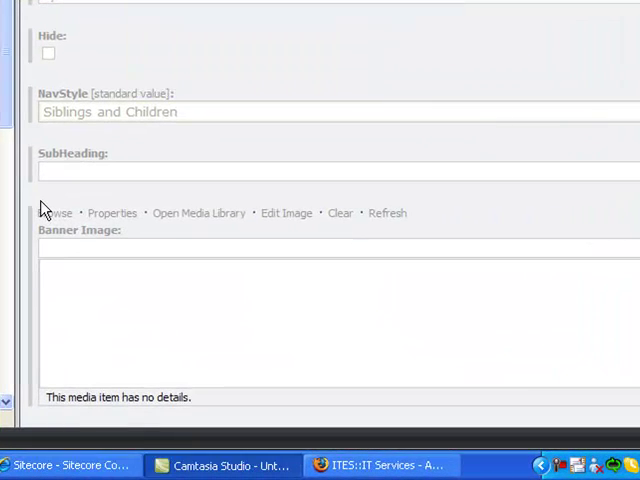
Bring the Web Site Maintenance Suggestions Word document to the front.
left_click(224, 464)
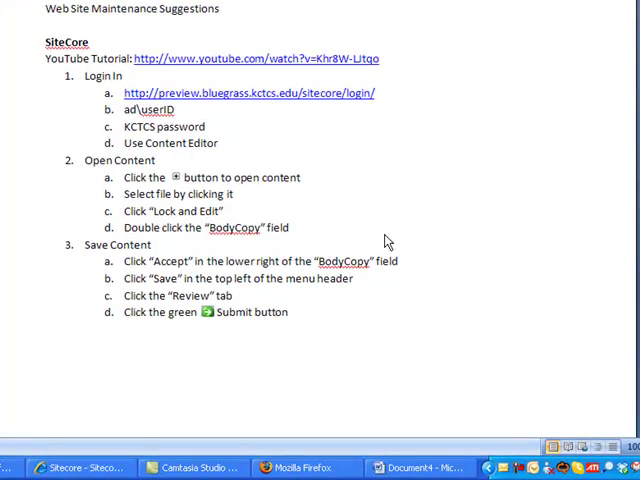
mouse_move(242, 258)
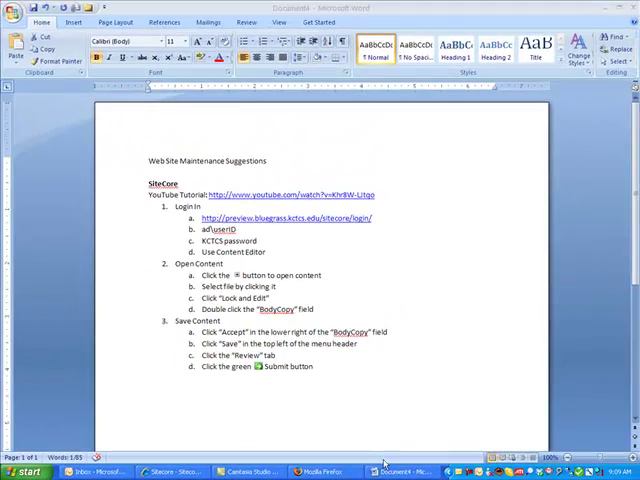
Start Save As for Web Site Maintenance Suggestions as a Web Page, browsing to My Computer.
left_click(20, 12)
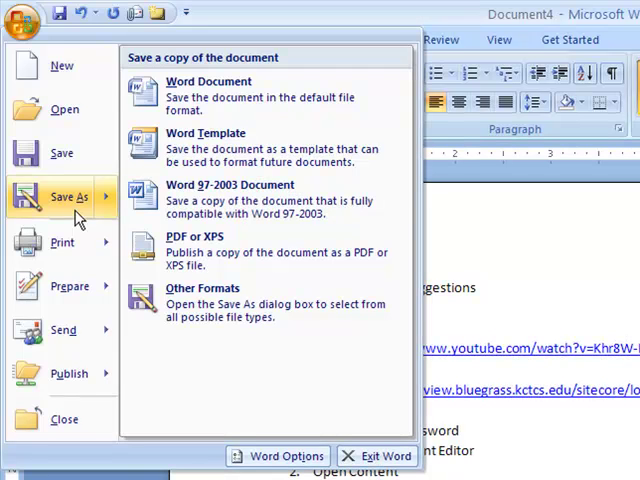
mouse_move(220, 252)
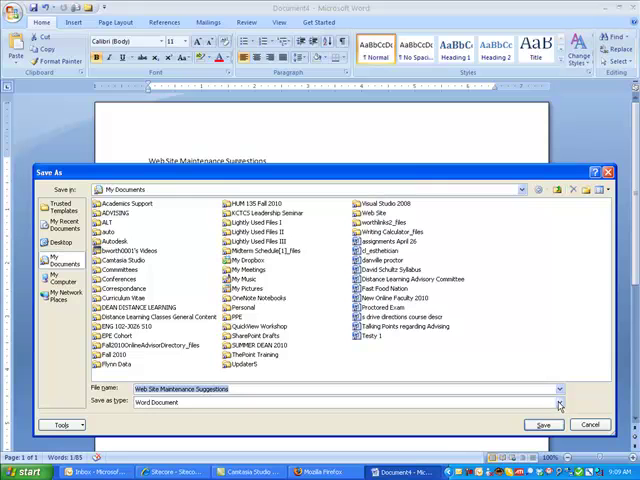
left_click(558, 400)
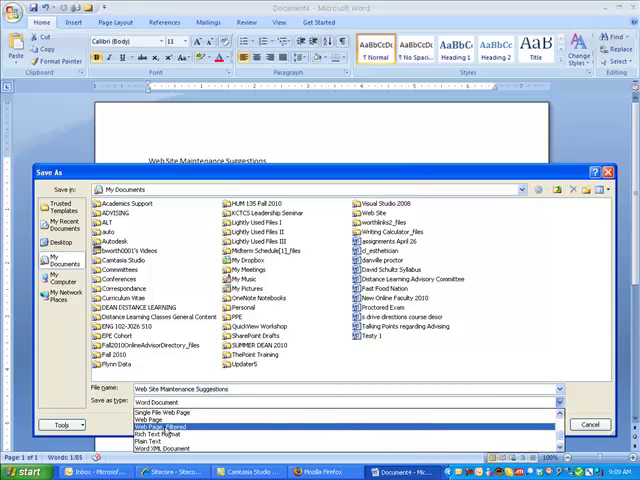
left_click(156, 426)
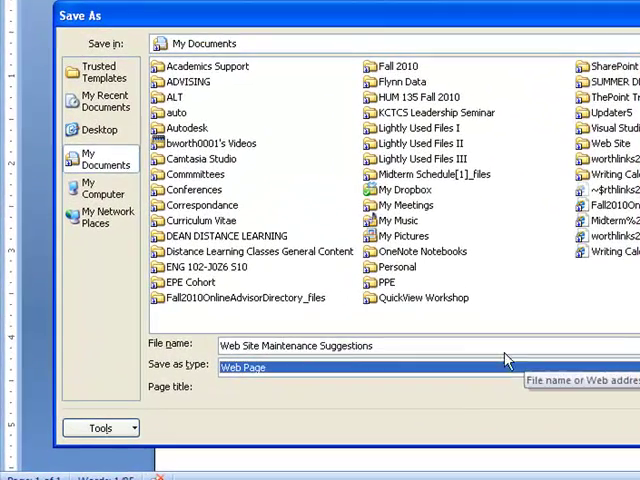
left_click(96, 188)
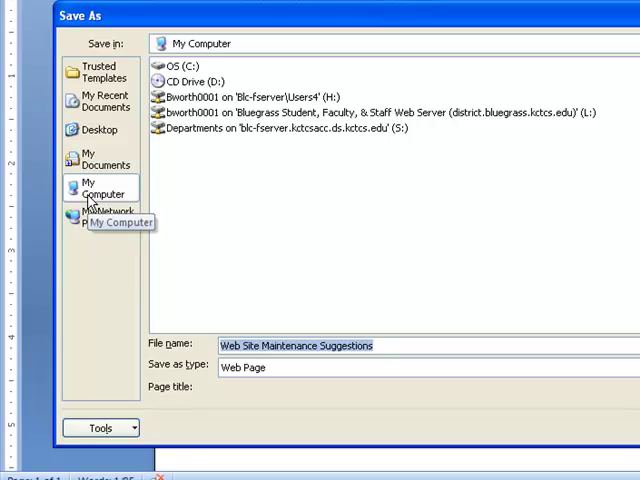
mouse_move(284, 136)
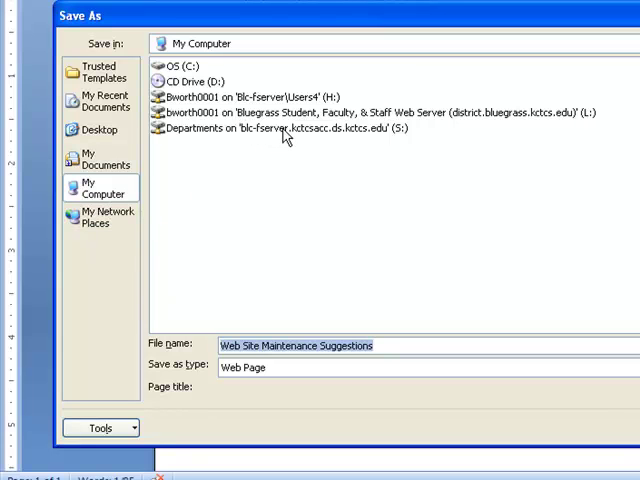
mouse_move(170, 126)
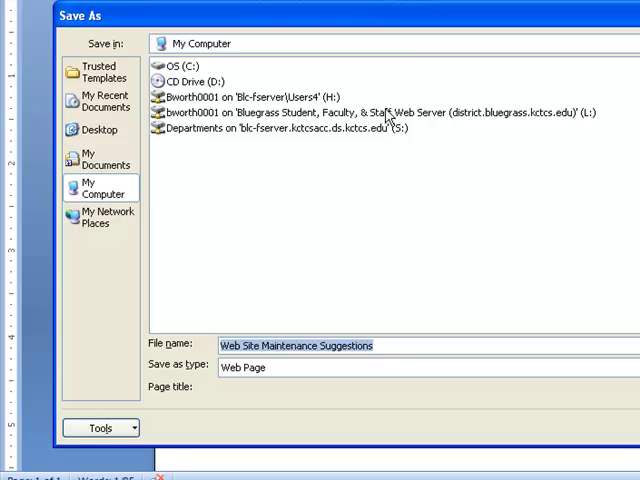
mouse_move(448, 116)
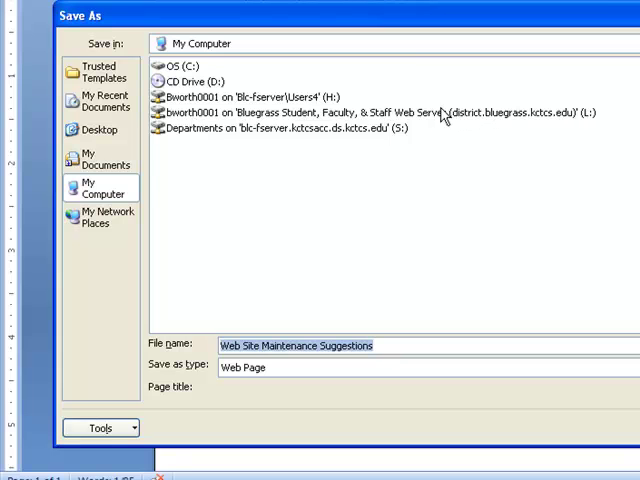
mouse_move(430, 116)
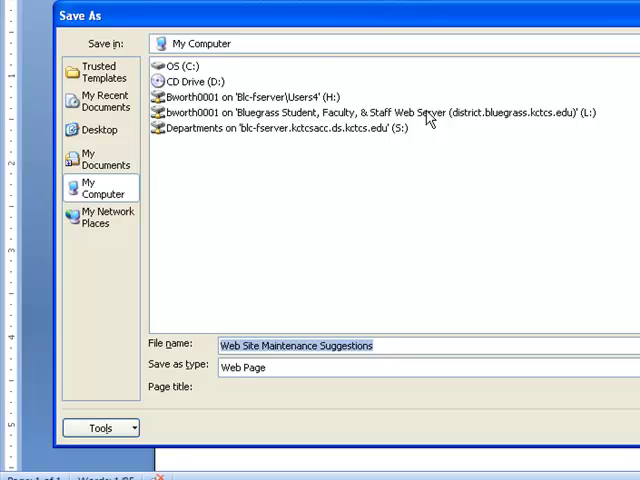
Save the document as a web page named sitecore_help into the L: drive's www folder.
double_click(380, 112)
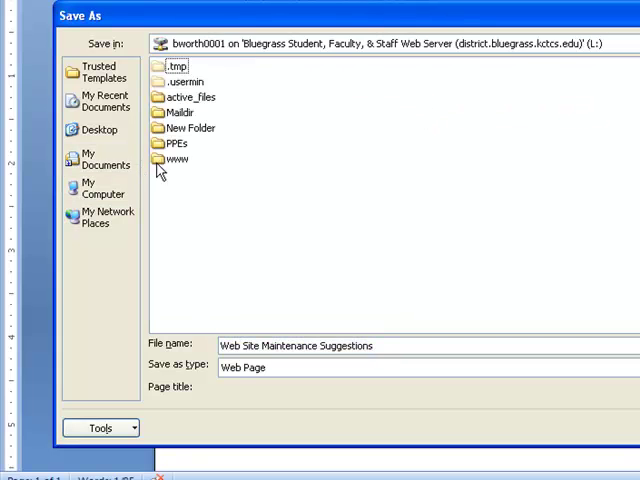
double_click(176, 160)
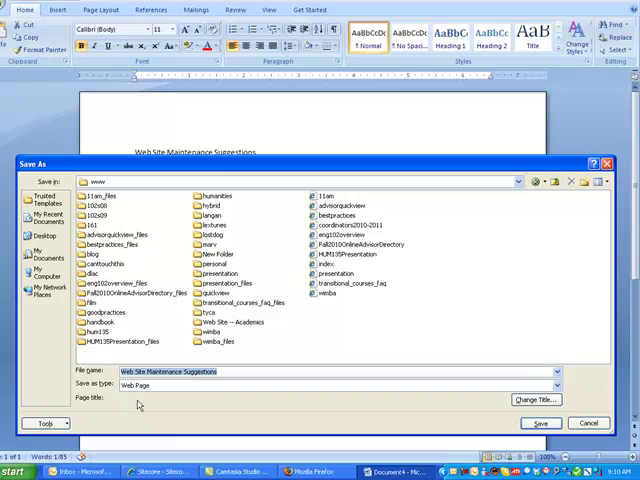
mouse_move(150, 408)
type("sitecore_help")
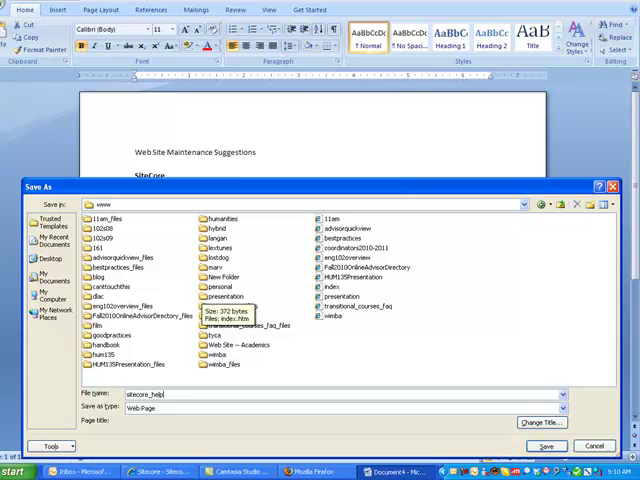
mouse_move(504, 404)
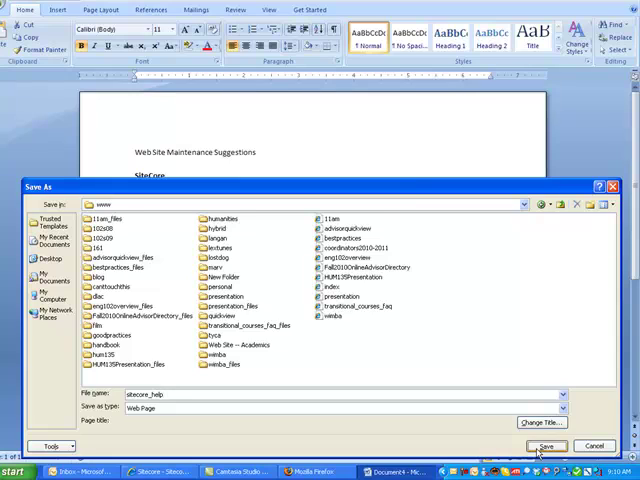
left_click(544, 446)
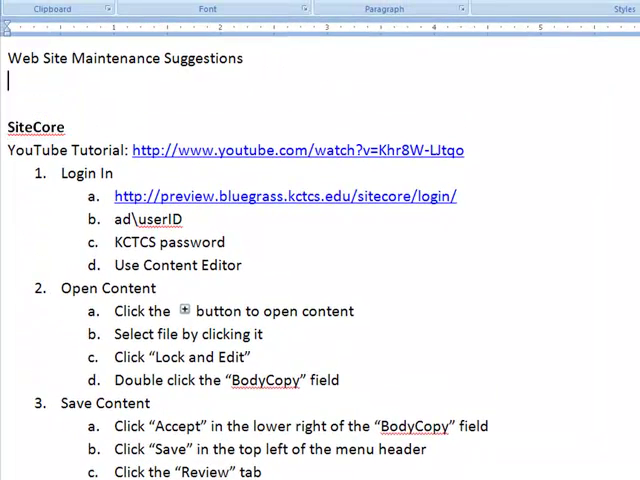
type("Ben Worth")
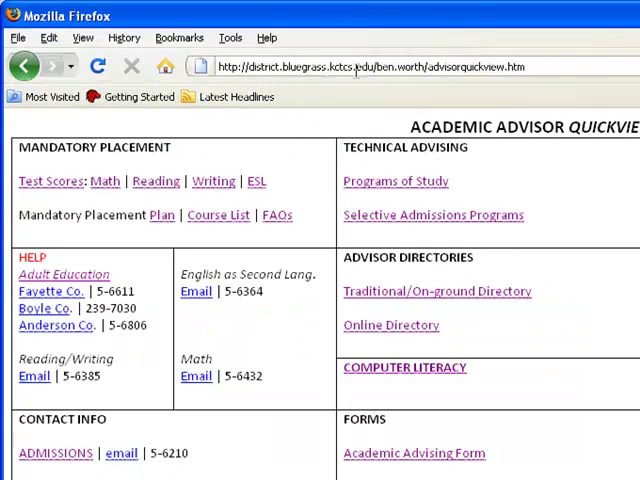
mouse_move(392, 84)
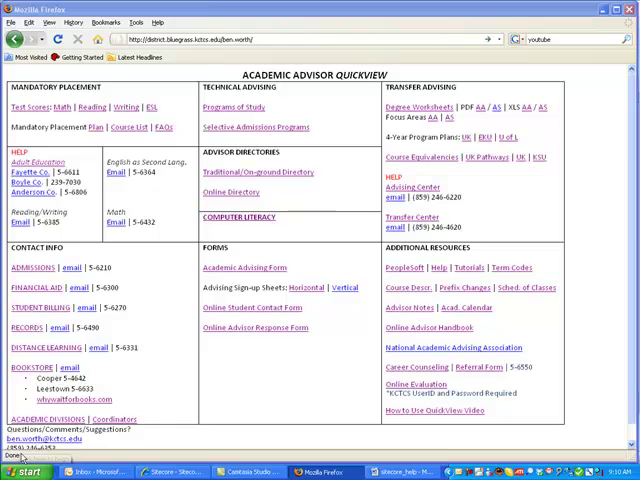
Browse from My Computer into the L: web server drive's www folder and look through it.
left_click(24, 472)
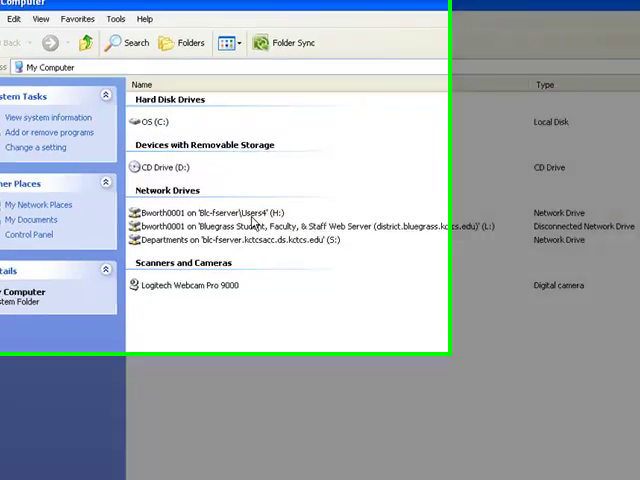
left_click(380, 316)
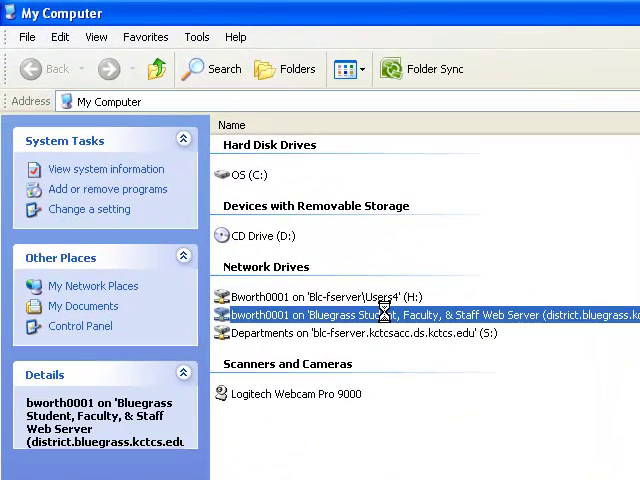
double_click(400, 314)
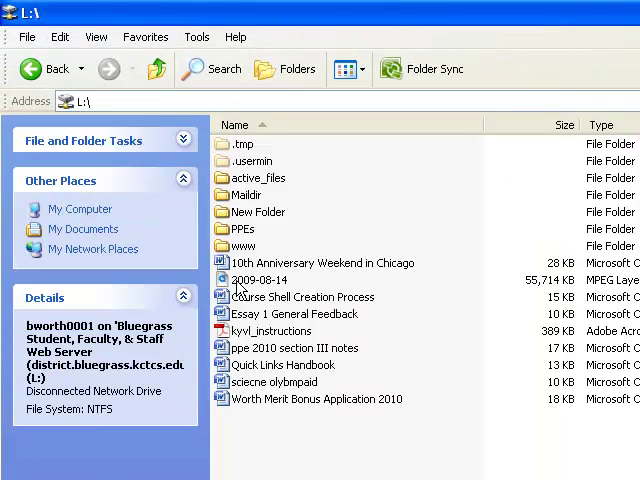
left_click(242, 246)
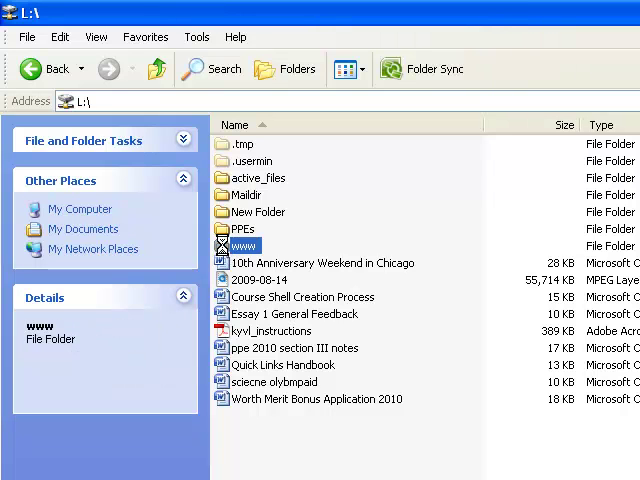
double_click(244, 246)
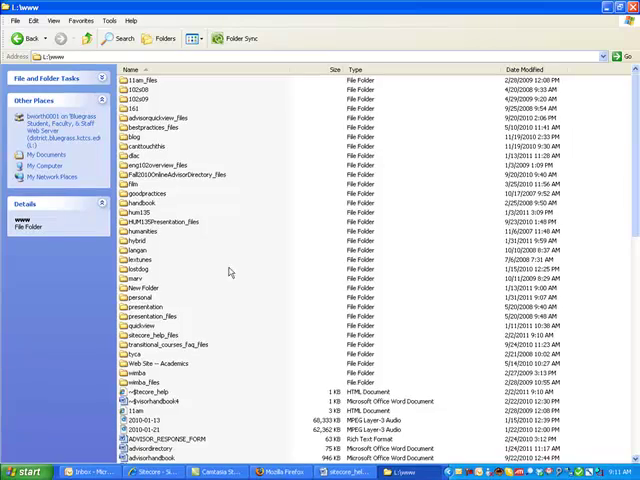
scroll("down", 3)
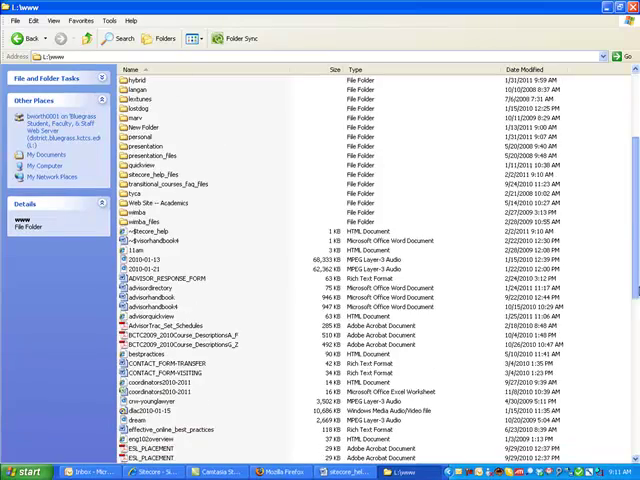
scroll("down", 3)
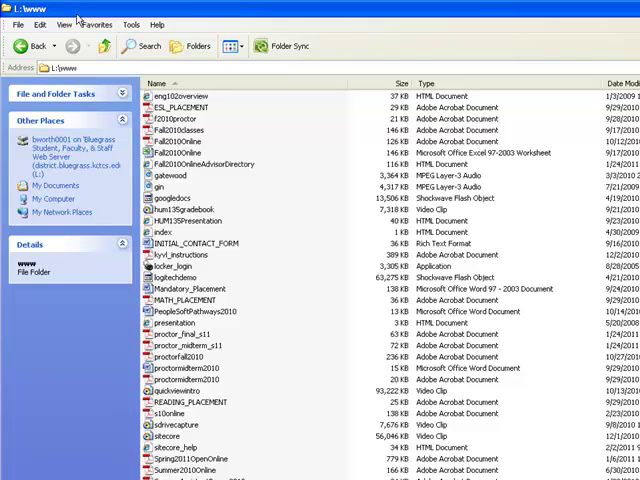
In Folder Options, stop hiding extensions for known file types and apply it.
left_click(160, 28)
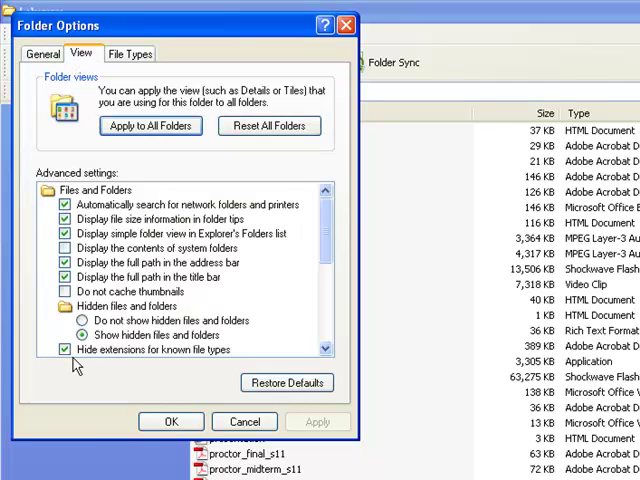
left_click(64, 348)
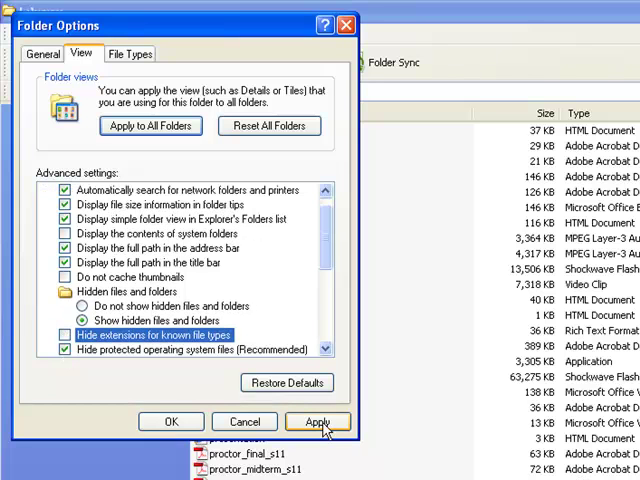
left_click(318, 420)
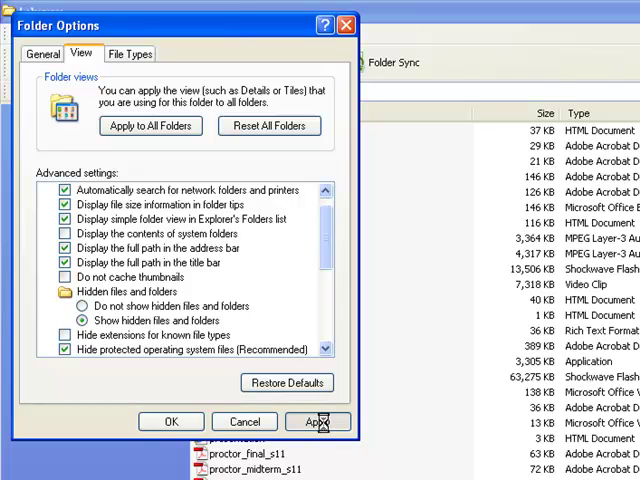
left_click(318, 420)
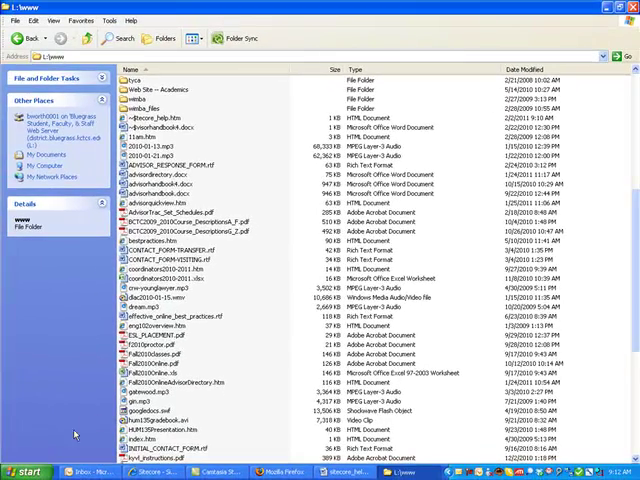
Scroll through the www folder listing to locate the saved sitecore_help web page.
scroll("down", 3)
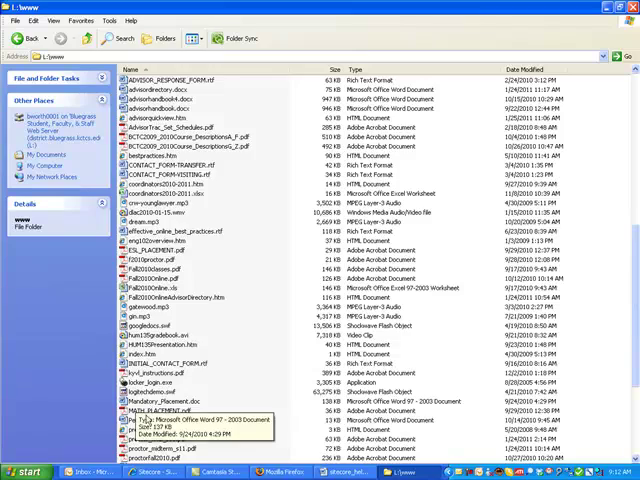
scroll("down", 3)
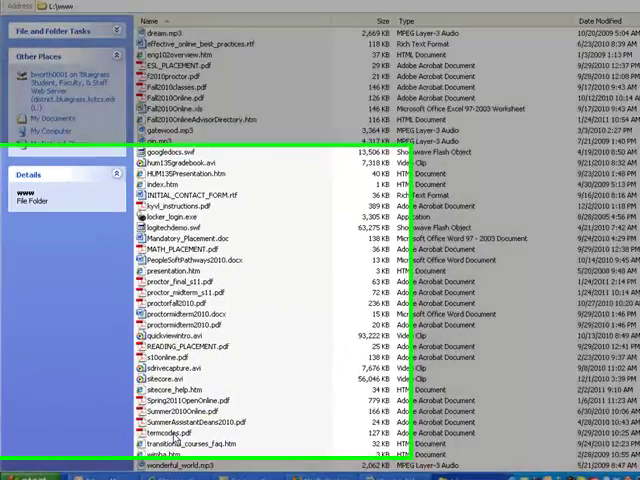
scroll("down", 3)
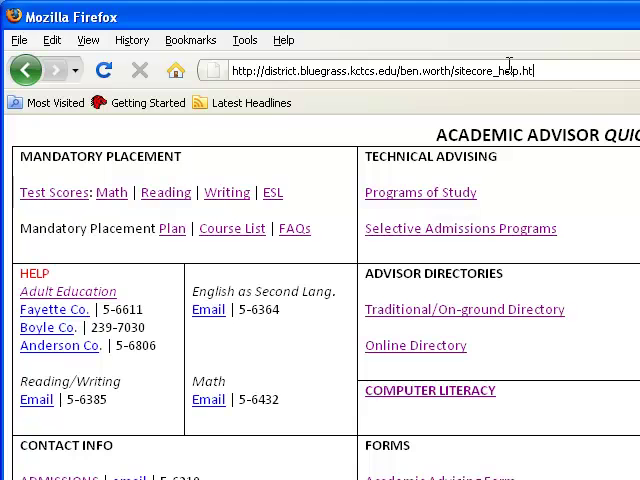
Add 'By' before the author name under the Web Site Maintenance Suggestions title.
key("Return")
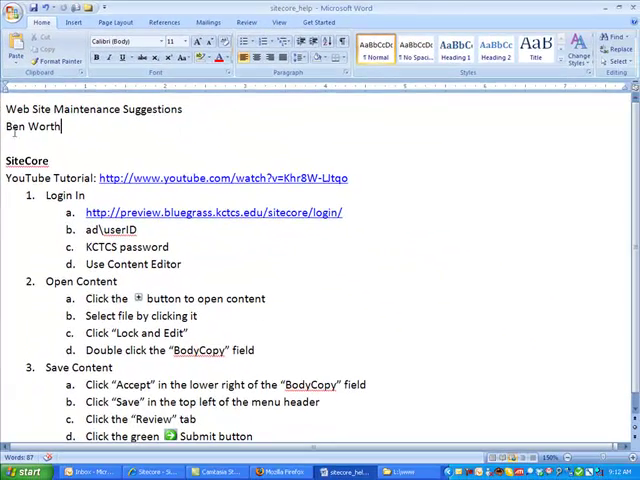
type("By")
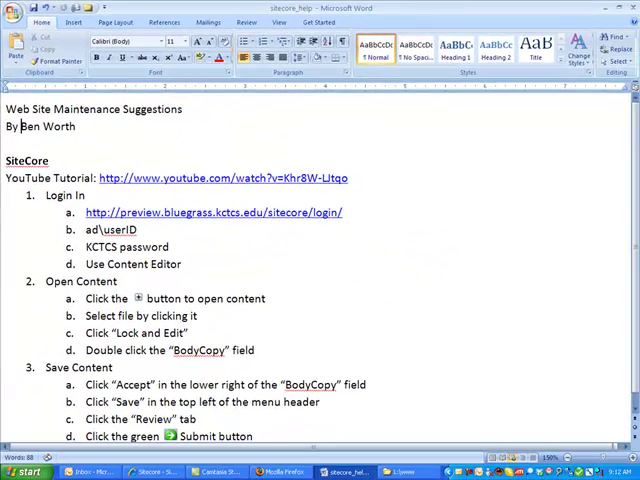